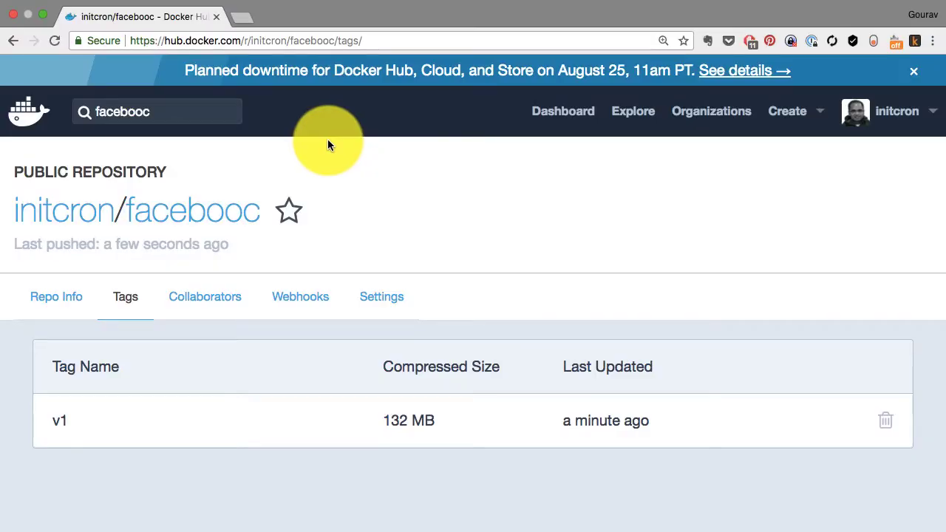
{"action": "mouse_move", "coordinate": [271, 204]}
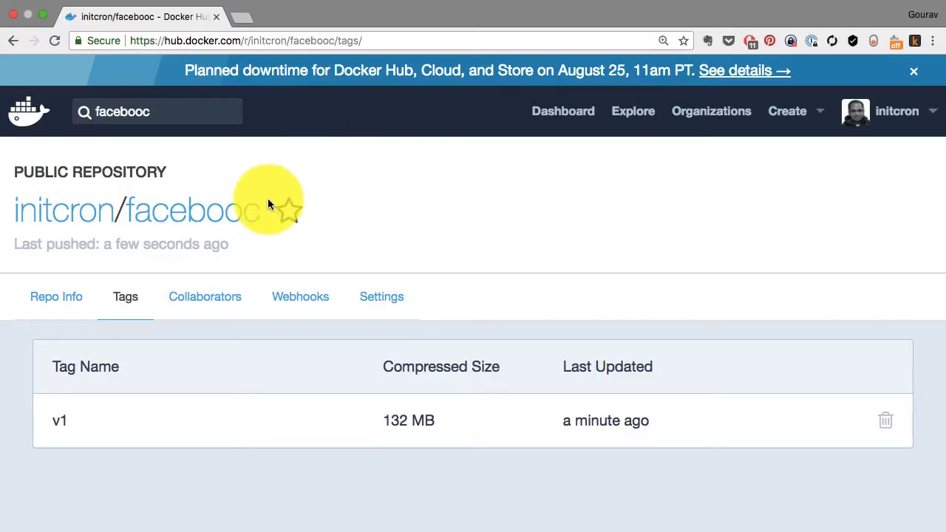
{"action": "mouse_move", "coordinate": [380, 200]}
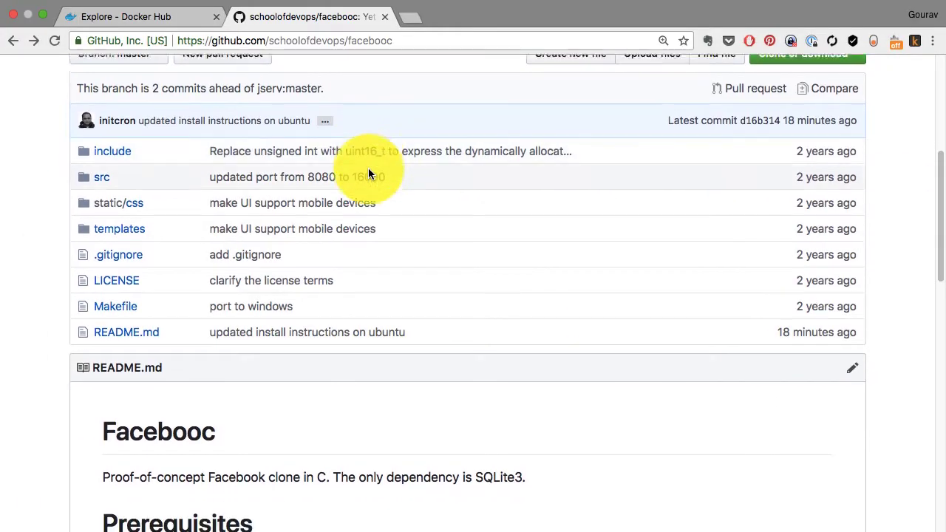
Switch the facebooc repo to the docker branch and view its 18-line Dockerfile.
{"action": "scroll", "scroll_direction": "down", "scroll_amount": 3}
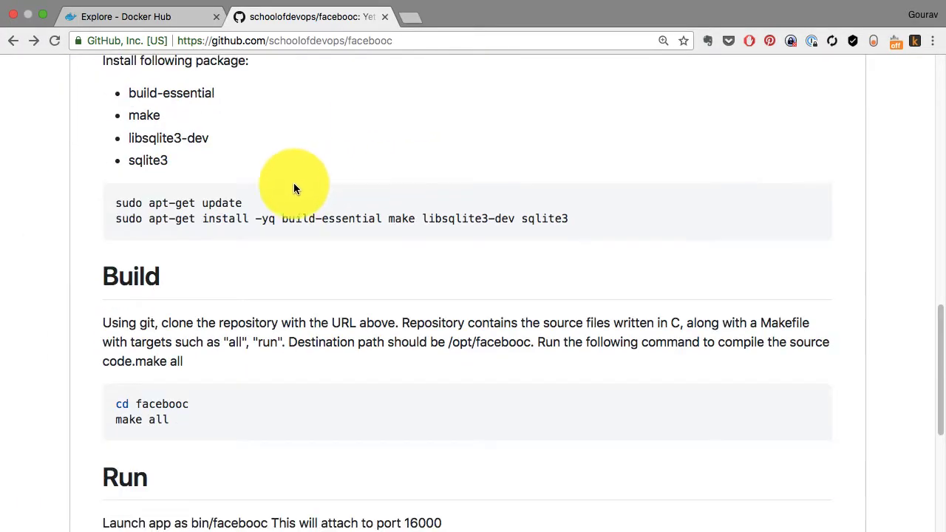
{"action": "scroll", "scroll_direction": "down", "scroll_amount": 3}
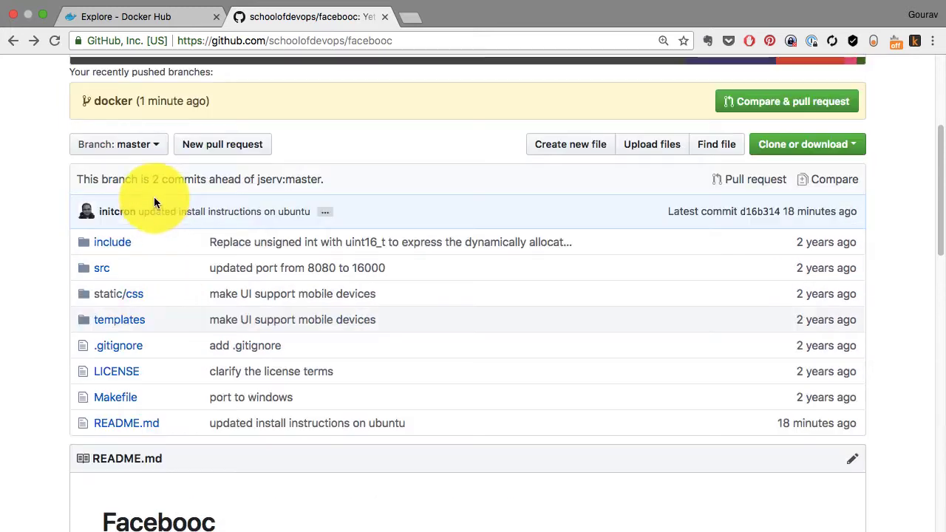
{"action": "left_click", "coordinate": [118, 144]}
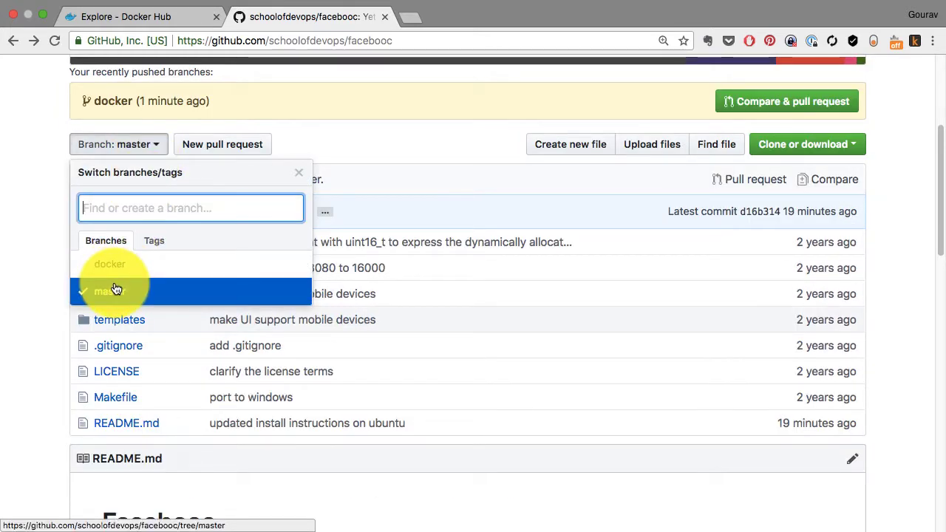
{"action": "left_click", "coordinate": [109, 264]}
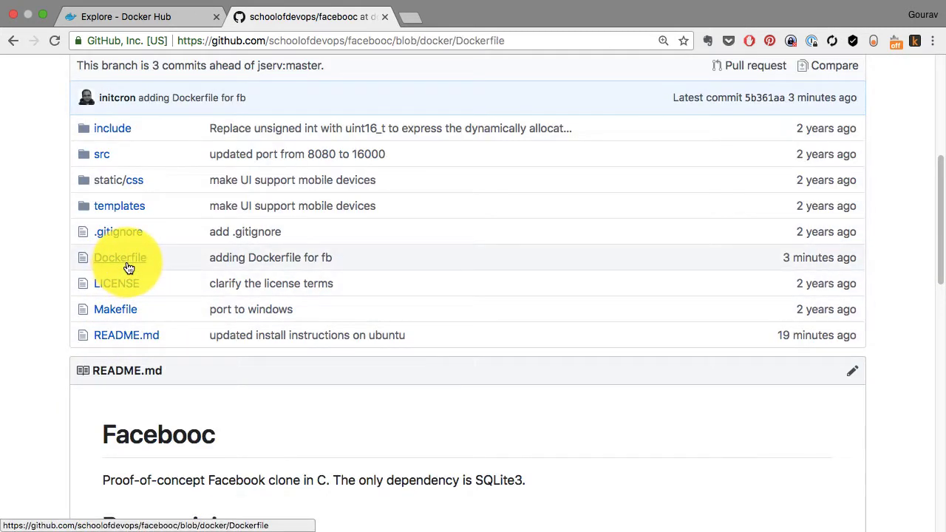
{"action": "left_click", "coordinate": [120, 257]}
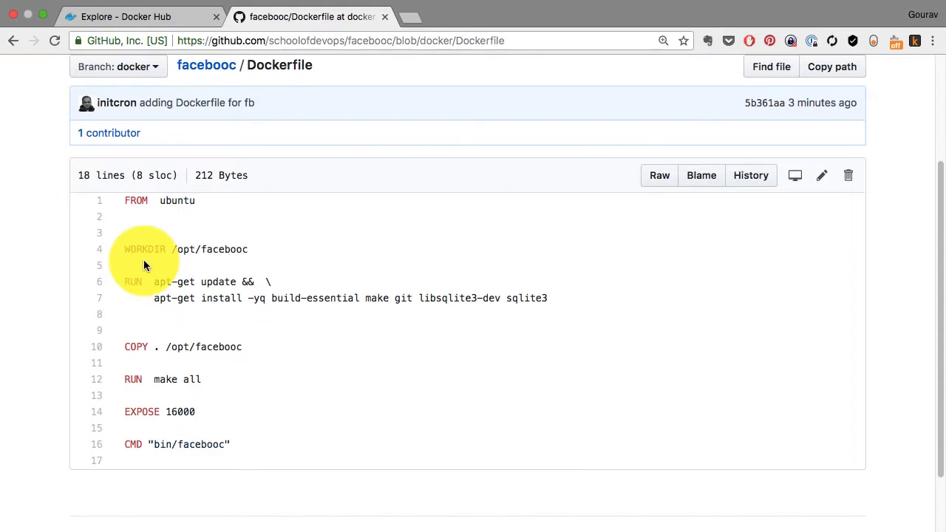
{"action": "mouse_move", "coordinate": [196, 264]}
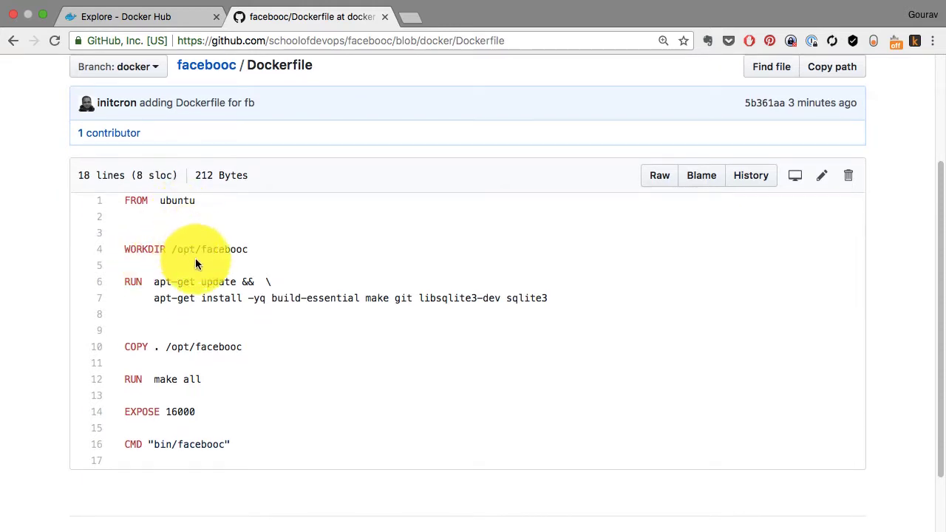
{"action": "mouse_move", "coordinate": [211, 318]}
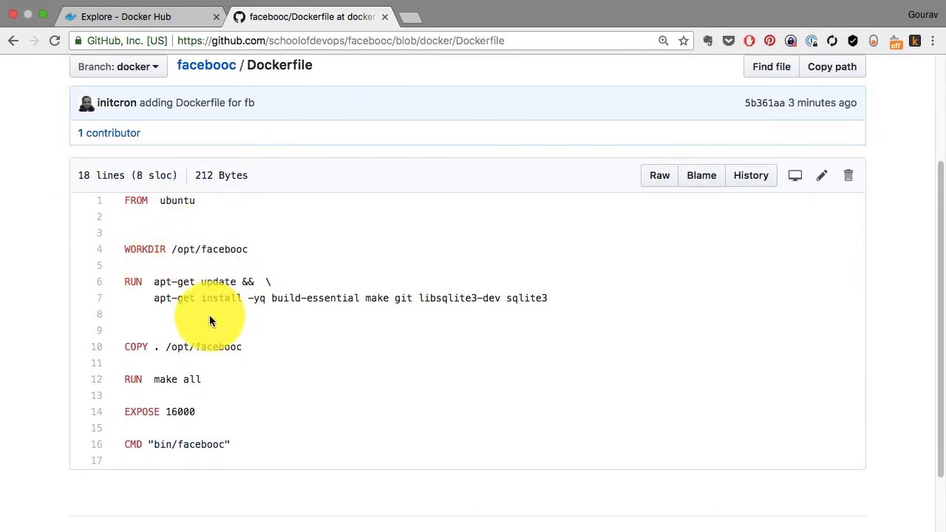
{"action": "mouse_move", "coordinate": [181, 380]}
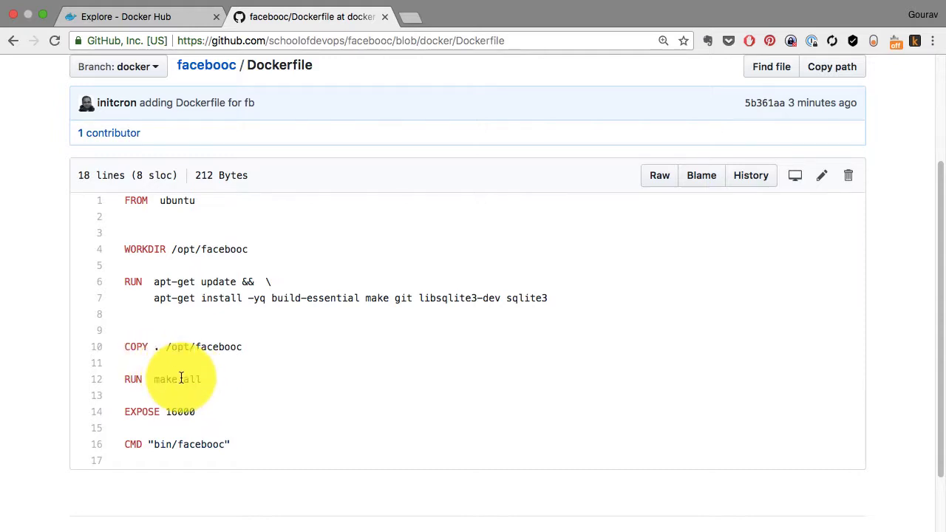
{"action": "mouse_move", "coordinate": [190, 422]}
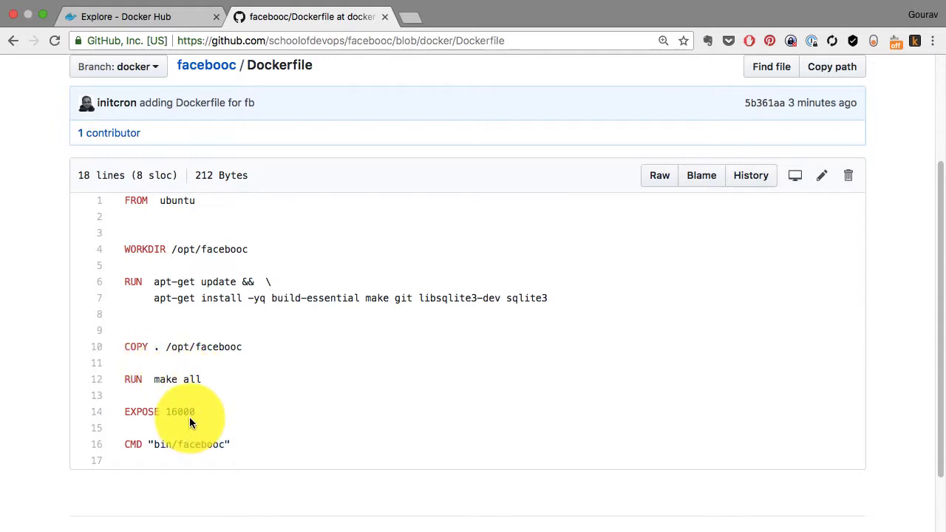
{"action": "mouse_move", "coordinate": [194, 467]}
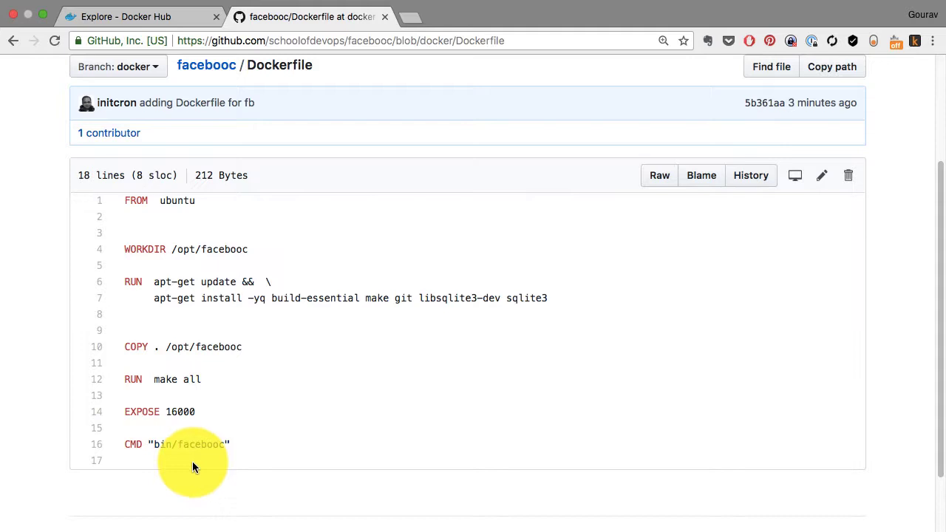
{"action": "mouse_move", "coordinate": [205, 328]}
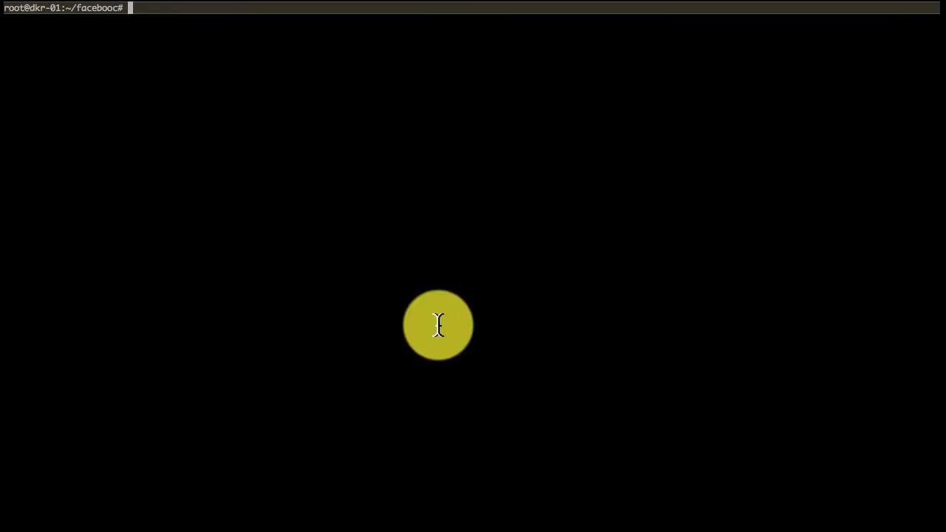
List the docker image subcommands, then show the docker image build --help options.
{"action": "type", "text": "docker conta"}
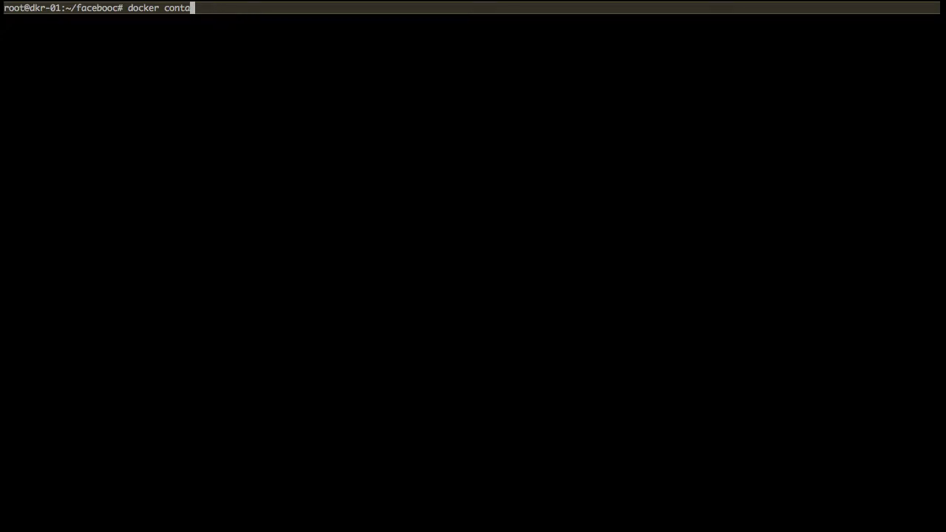
{"action": "type", "text": "image"}
{"action": "key", "text": "Enter"}
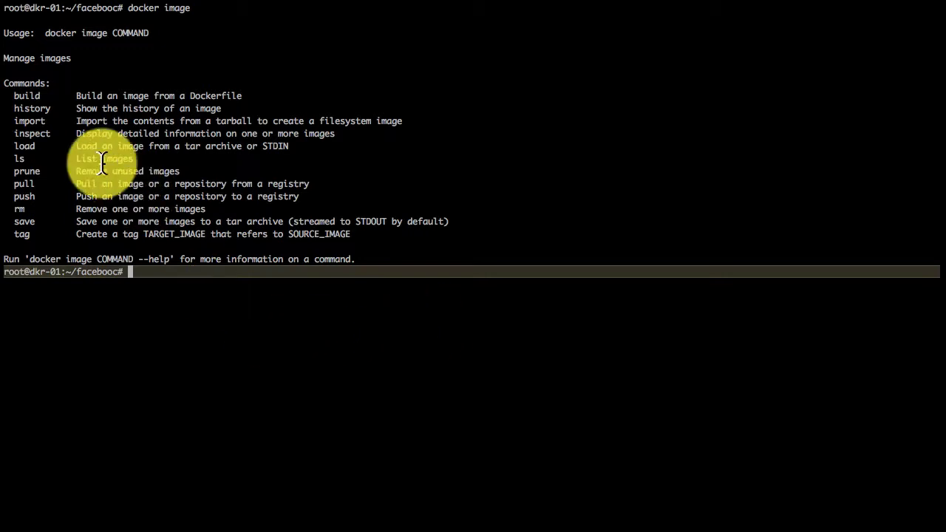
{"action": "mouse_move", "coordinate": [224, 94]}
{"action": "type", "text": "docker image"}
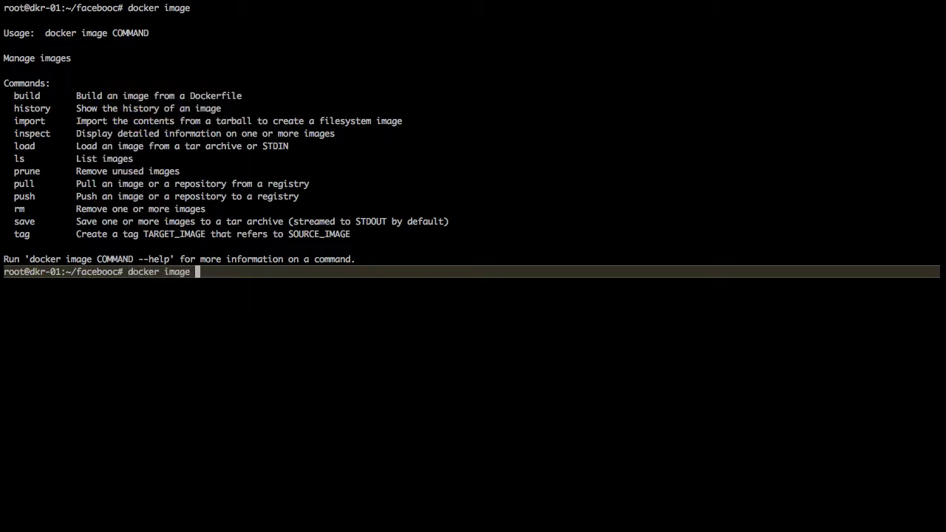
{"action": "type", "text": "build --help"}
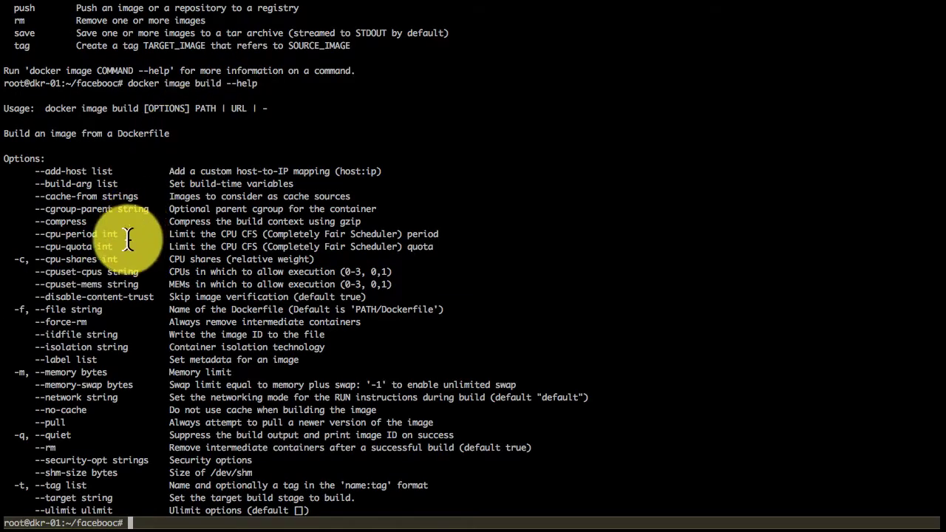
{"action": "mouse_move", "coordinate": [107, 410]}
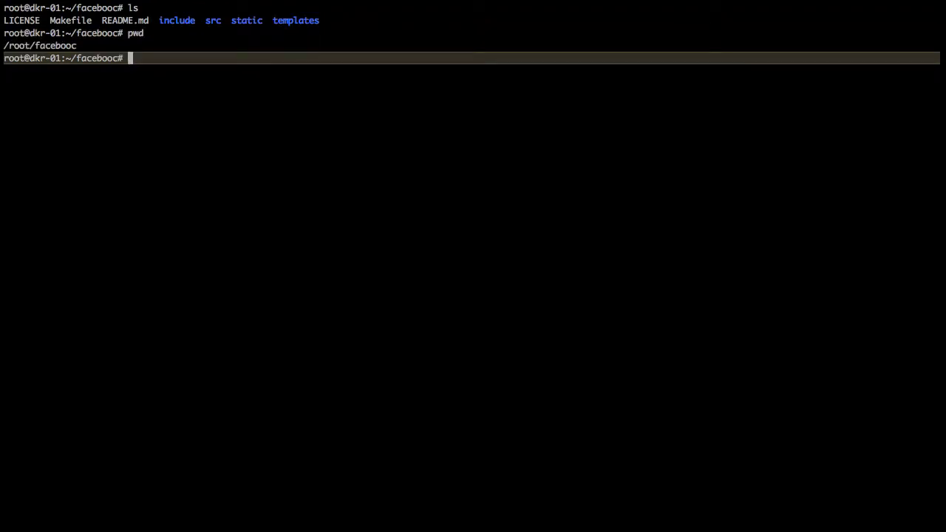
Check out the docker branch and print the Dockerfile with cat.
{"action": "type", "text": "git chec"}
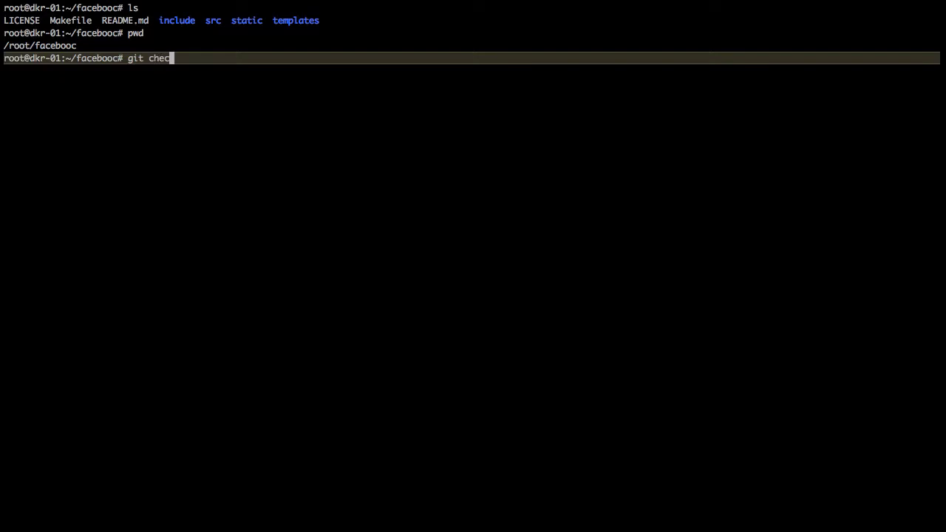
{"action": "type", "text": "kout"}
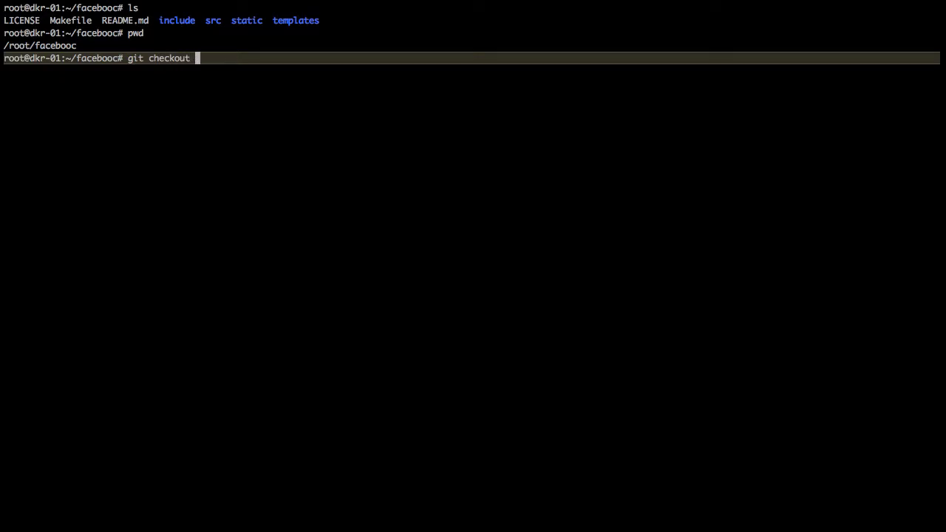
{"action": "type", "text": "docker"}
{"action": "type", "text": "ls"}
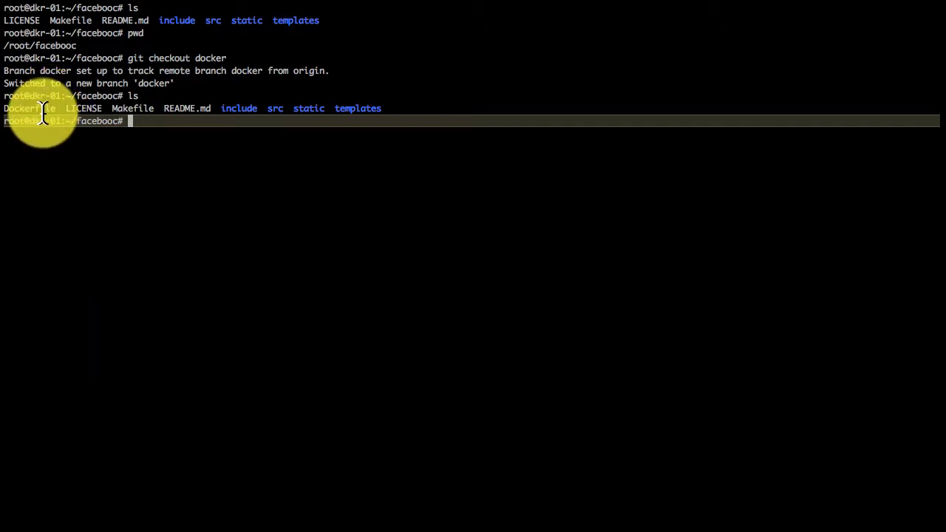
{"action": "type", "text": "cat Dockerfile"}
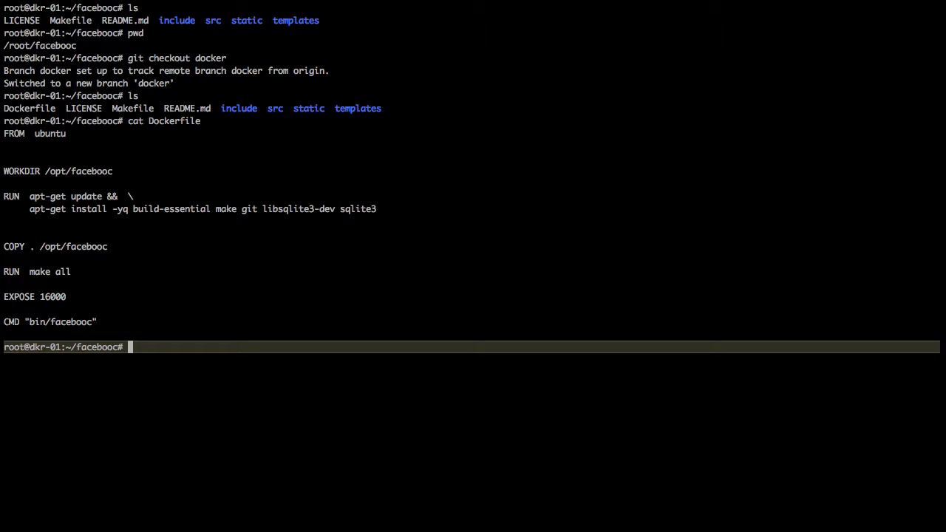
Build the image with 'docker image build -t initcron/facebooc:v2 .' through all seven steps.
{"action": "type", "text": "docker image build -"}
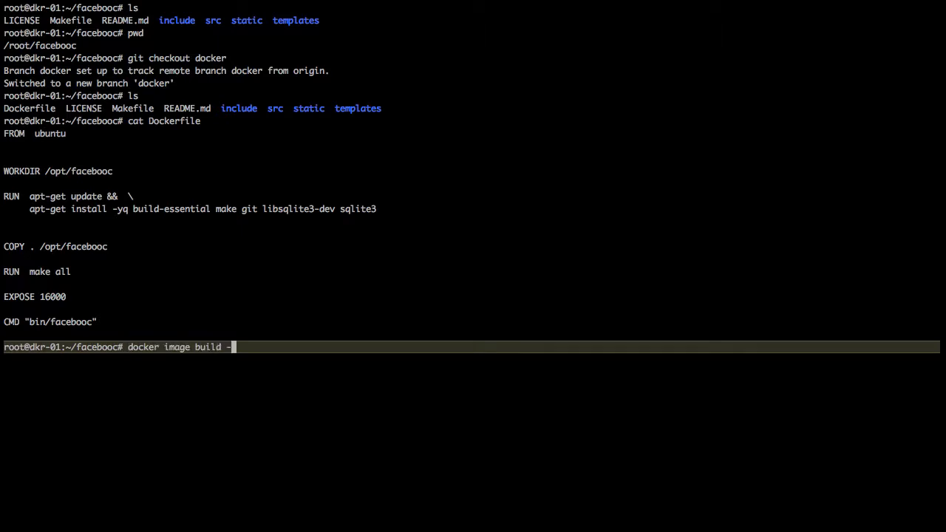
{"action": "type", "text": "t initcron"}
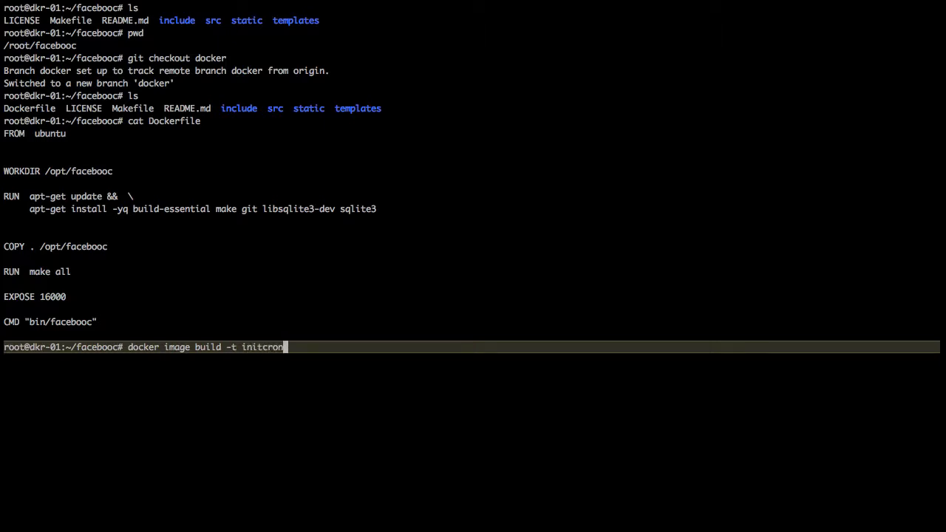
{"action": "type", "text": "/f"}
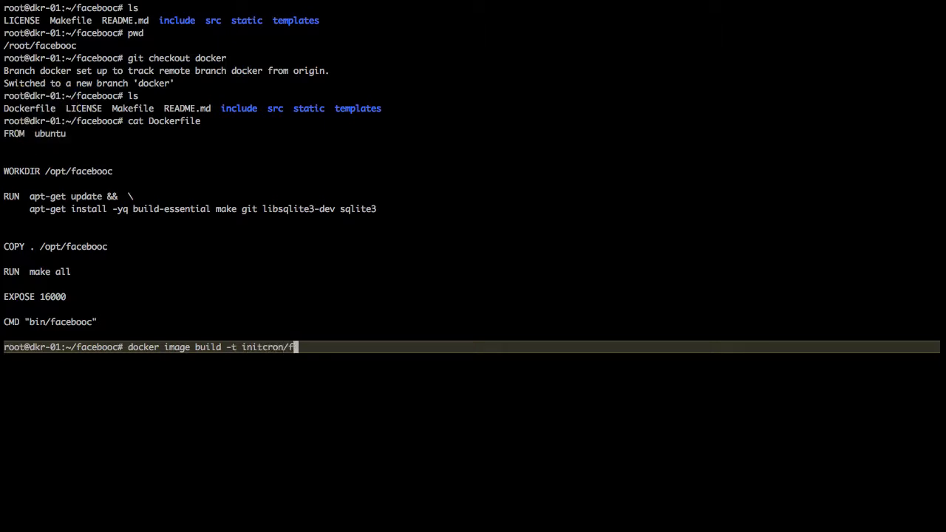
{"action": "type", "text": "acebooc:v"}
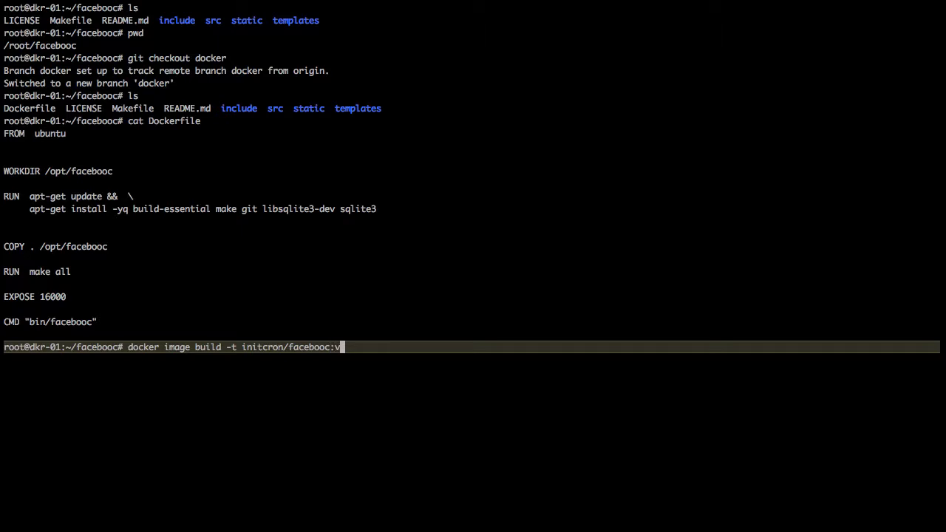
{"action": "type", "text": "2"}
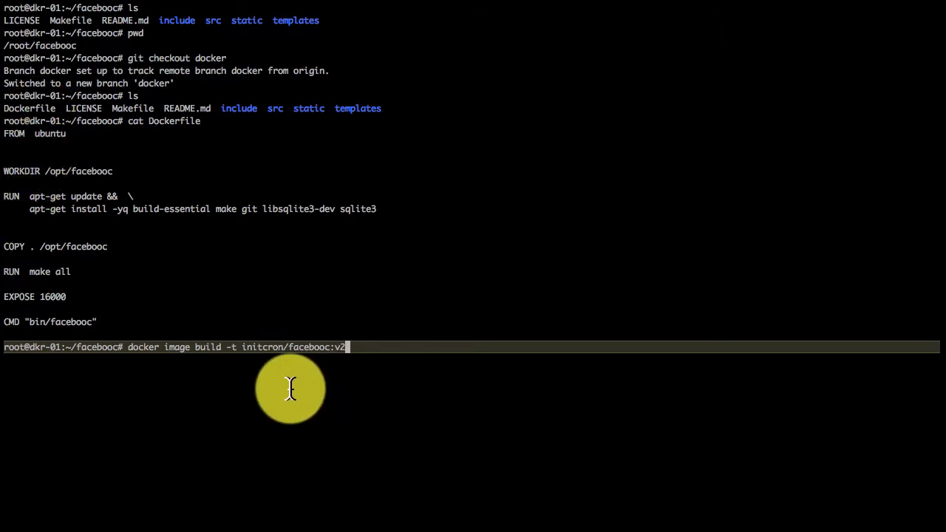
{"action": "mouse_move", "coordinate": [330, 357]}
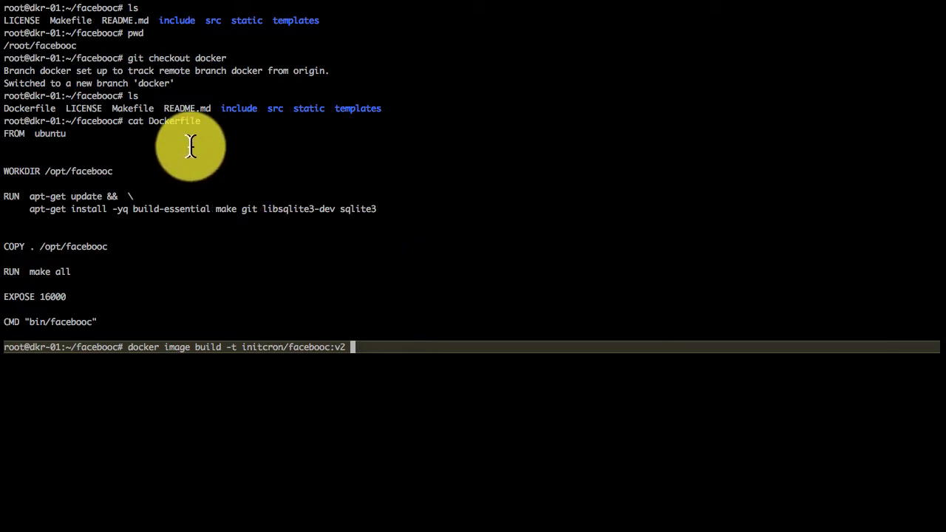
{"action": "type", "text": "."}
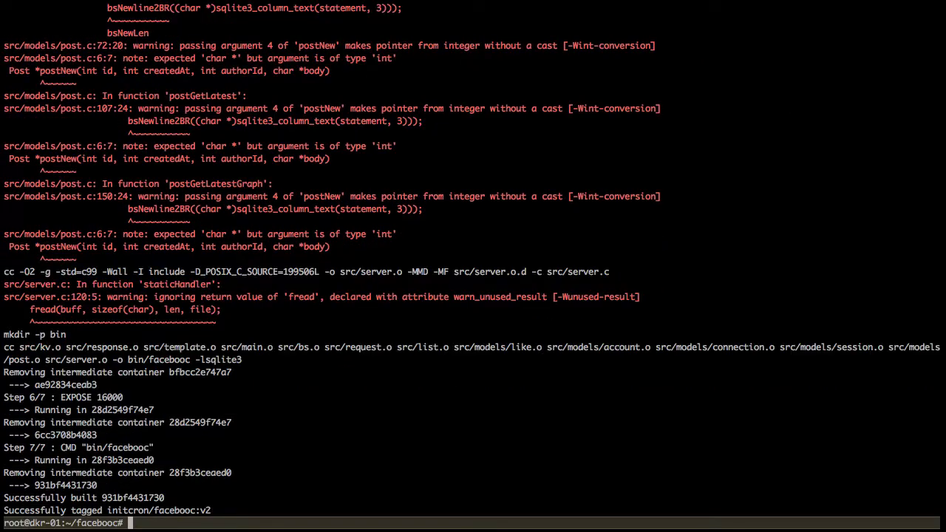
{"action": "scroll", "scroll_direction": "up", "scroll_amount": 3}
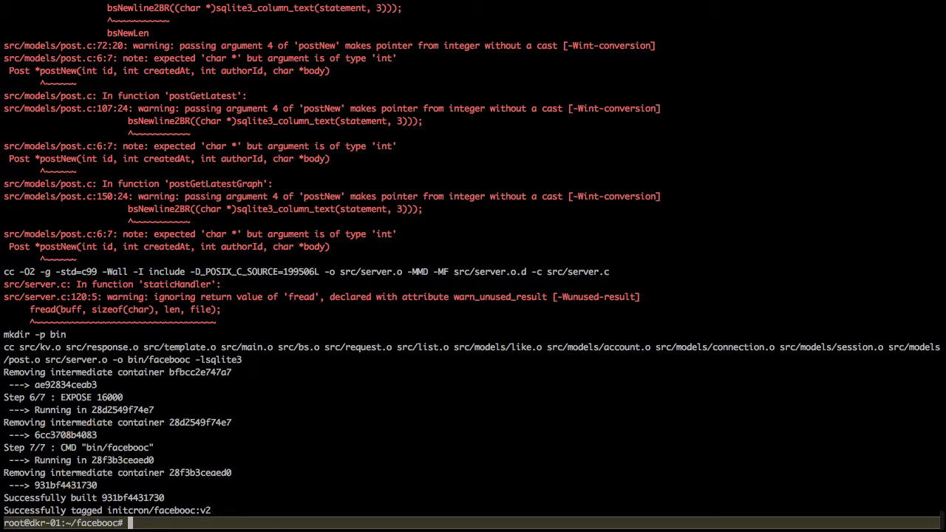
Rebuild initcron/facebooc:v2 fully from cache, then list images showing v2 at 379MB.
{"action": "type", "text": "docker image build -t initcron/facebooc:v2 ."}
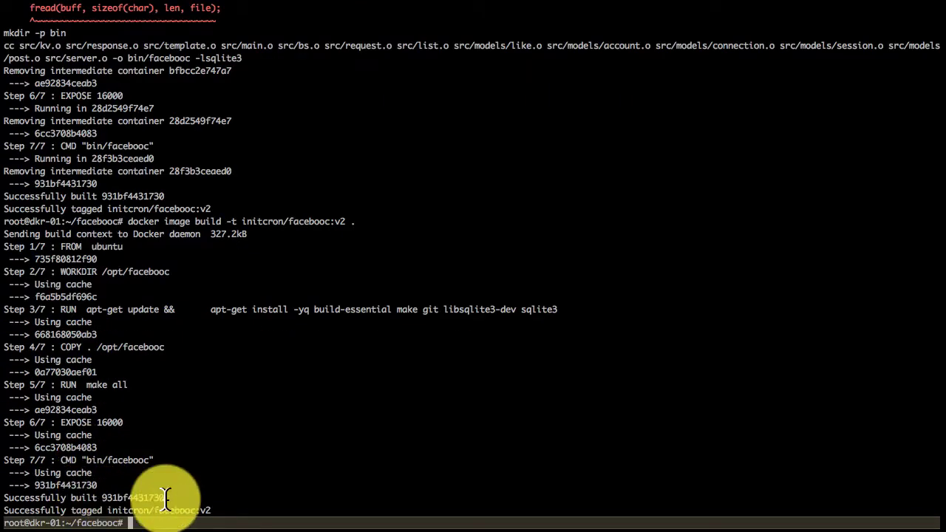
{"action": "mouse_move", "coordinate": [88, 310]}
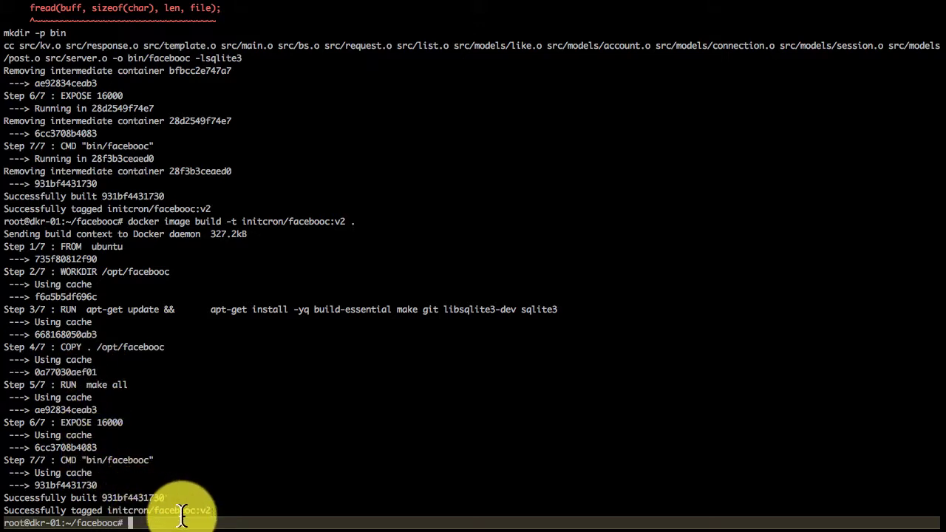
{"action": "type", "text": "docker image ls"}
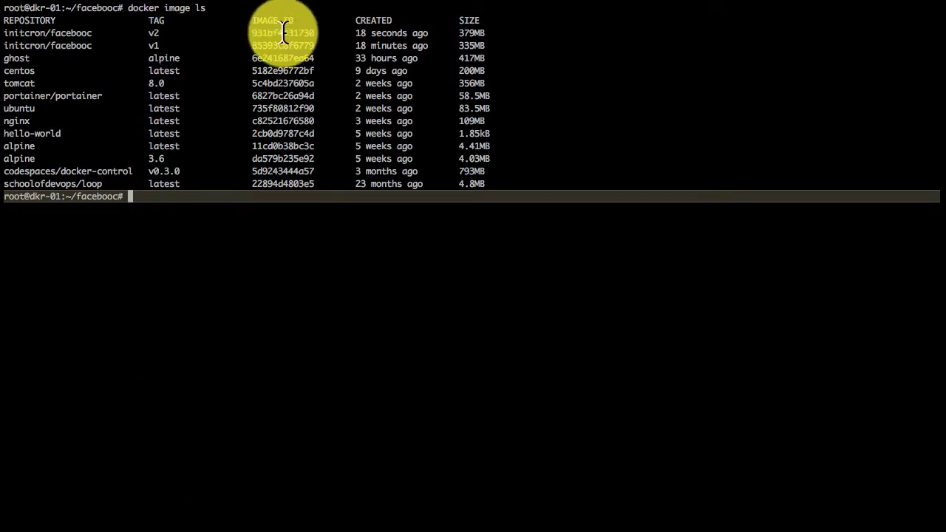
{"action": "mouse_move", "coordinate": [278, 35]}
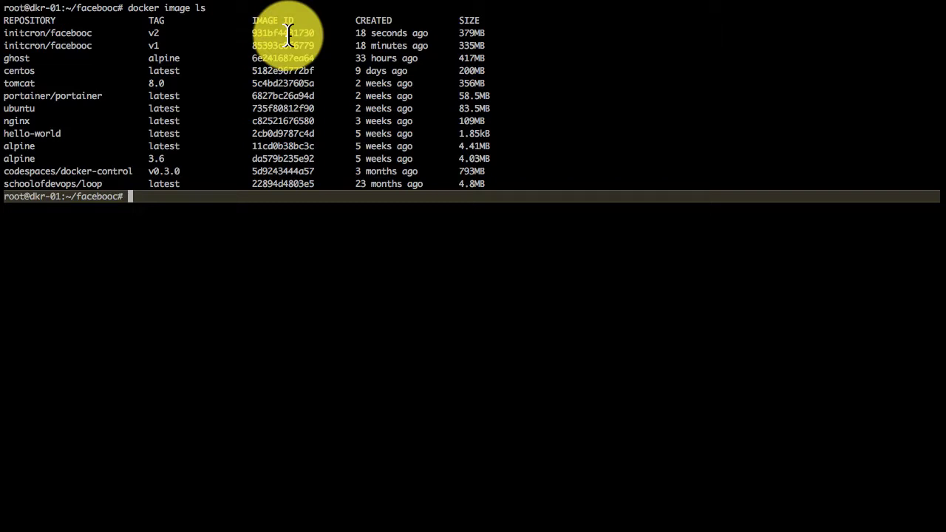
Show the layer history of initcron/facebooc:v2 and compare it with v1.
{"action": "type", "text": "docker image"}
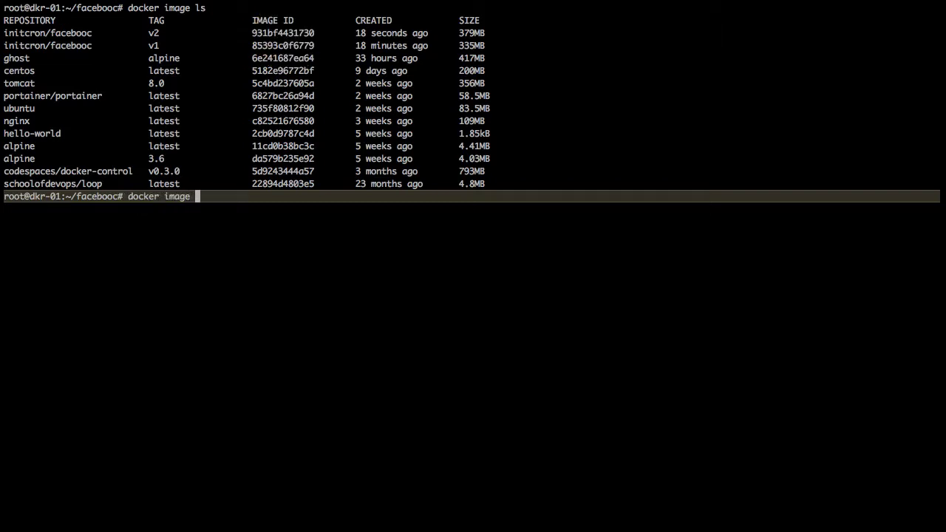
{"action": "type", "text": "history"}
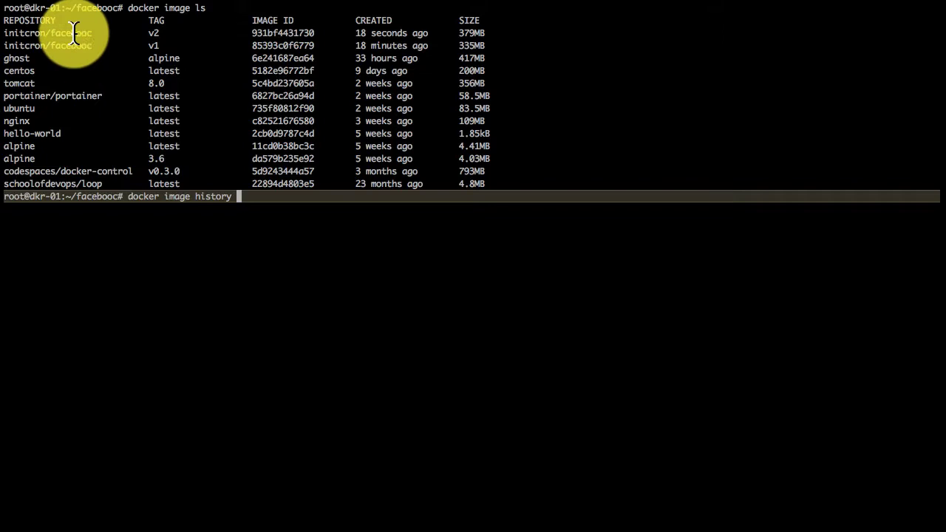
{"action": "type", "text": "initcron/facebooc:v2"}
{"action": "type", "text": "docker image history initcron/facebooc:v1"}
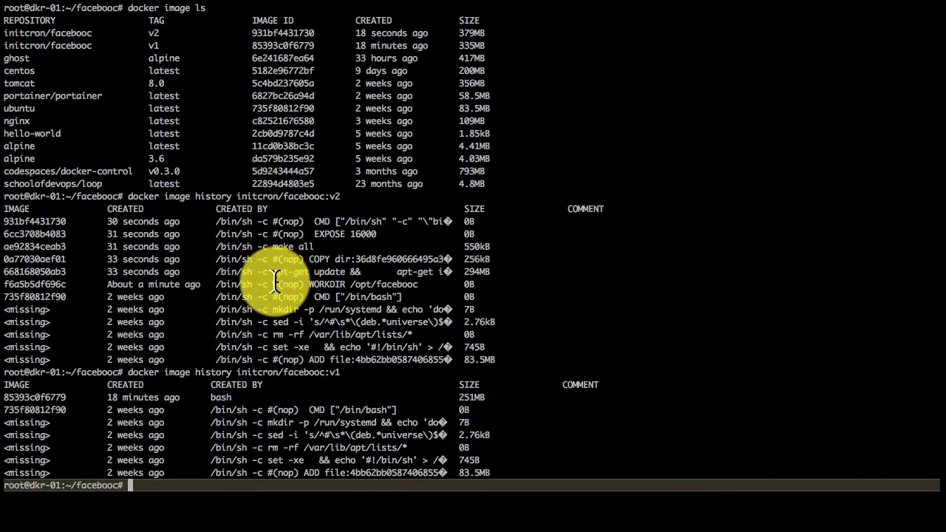
{"action": "double_click", "coordinate": [304, 196]}
{"action": "type", "text": "docker"}
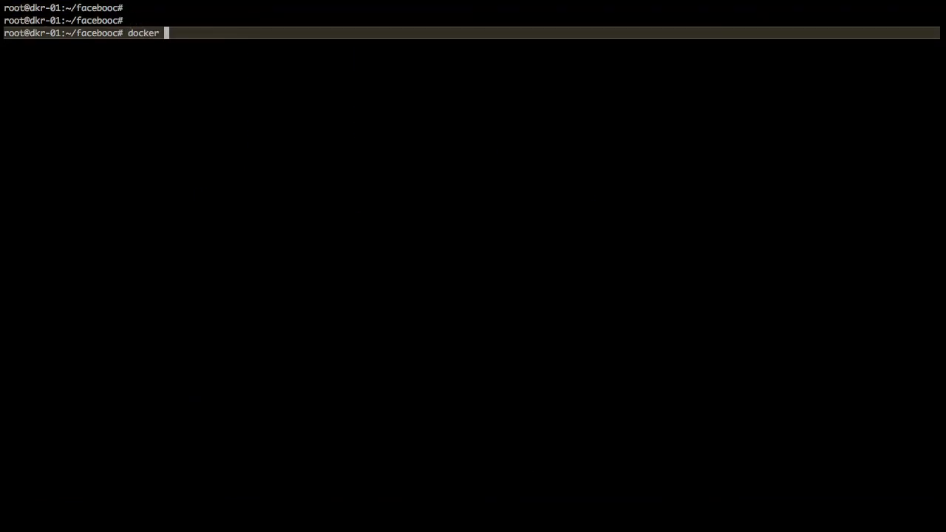
Run 'docker container run -idt -P initcron/facebooc:v2' and load its homepage on port 32773.
{"action": "type", "text": "container"}
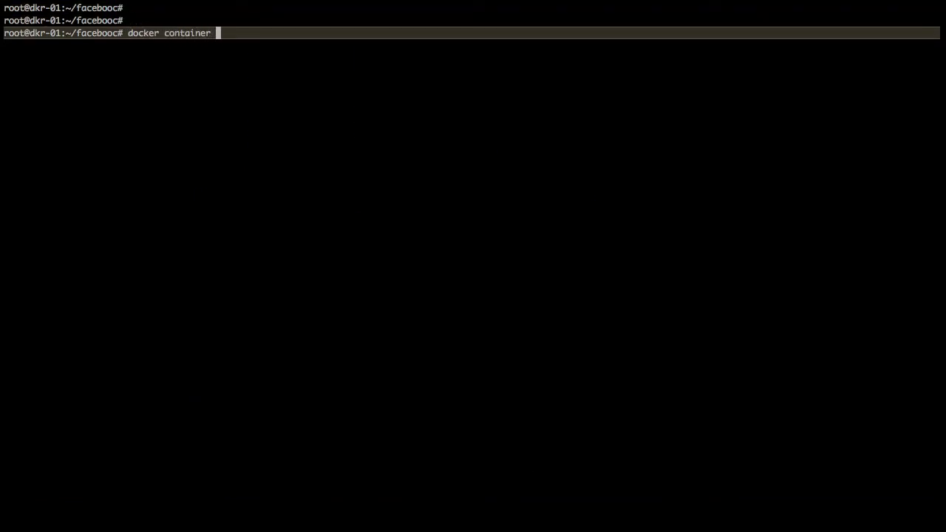
{"action": "type", "text": "run -idt"}
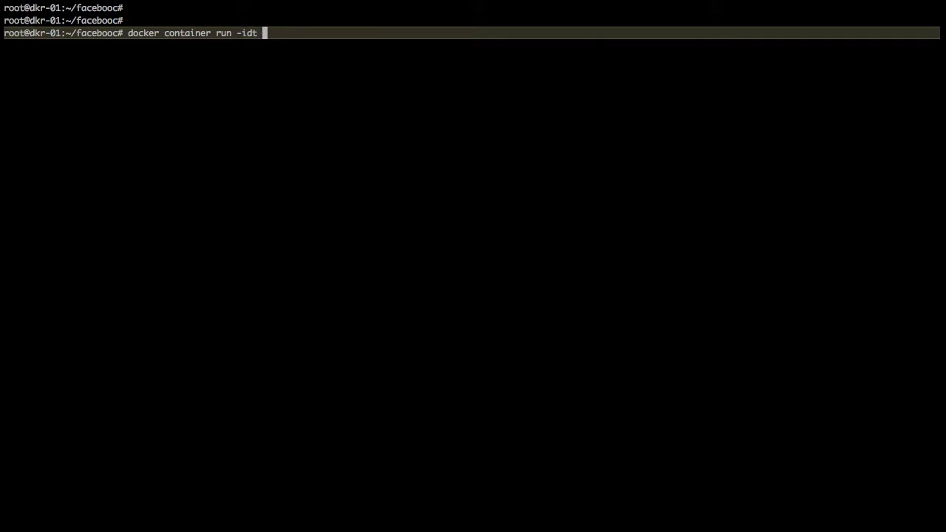
{"action": "type", "text": "-P initcron/facebooc:v2"}
{"action": "type", "text": "docker ps"}
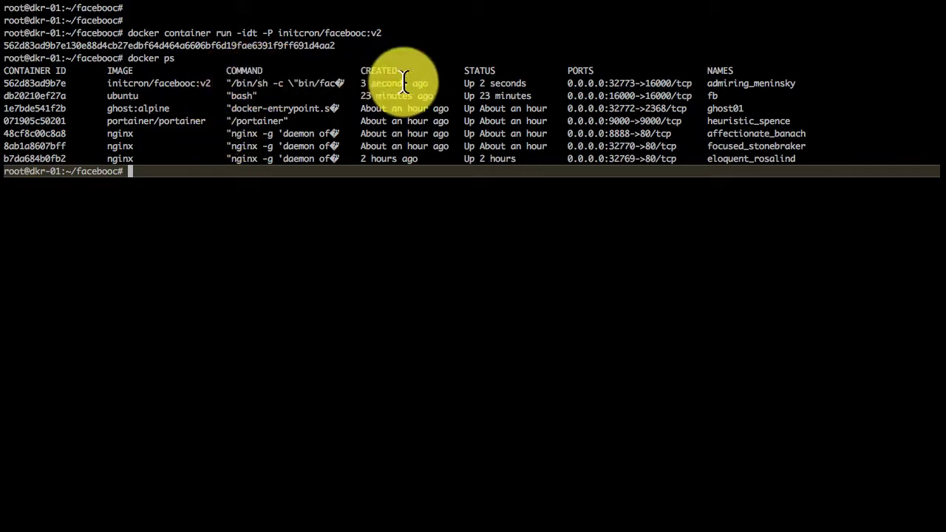
{"action": "mouse_move", "coordinate": [627, 83]}
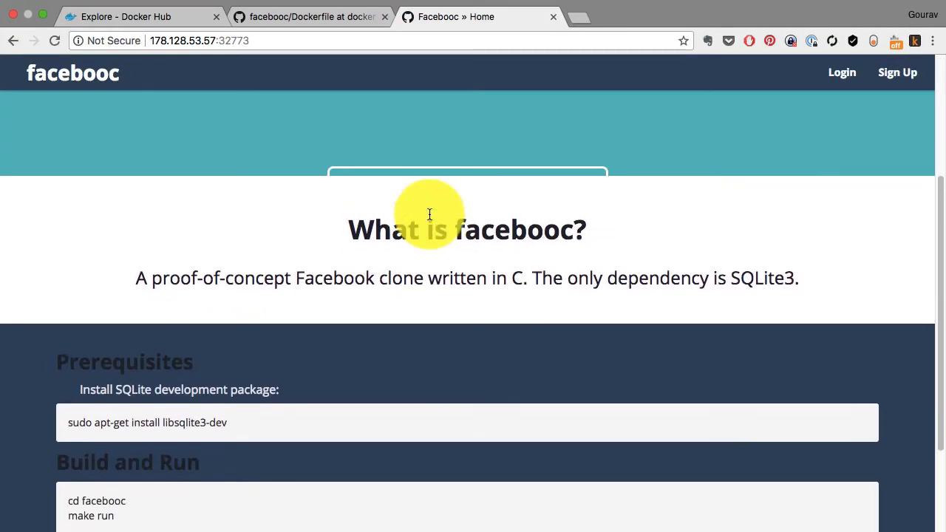
{"action": "scroll", "scroll_direction": "up", "scroll_amount": 3}
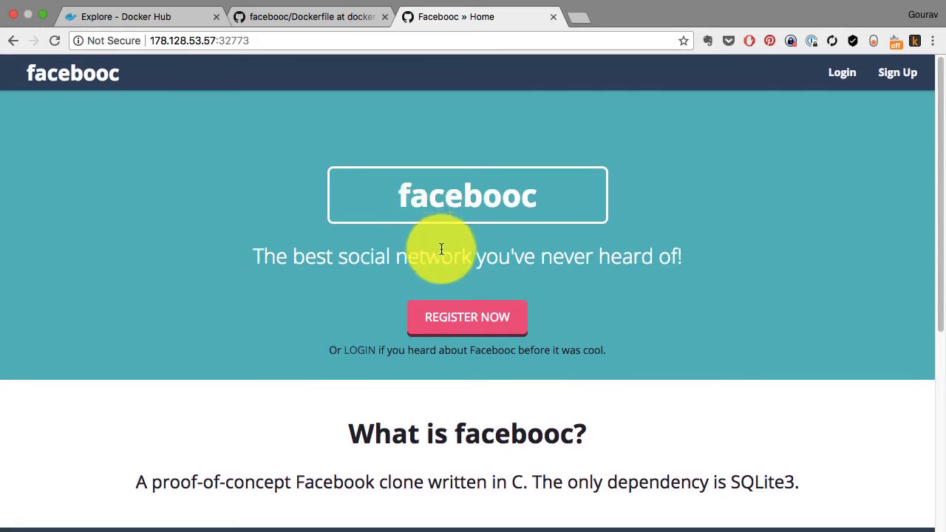
{"action": "mouse_move", "coordinate": [330, 285]}
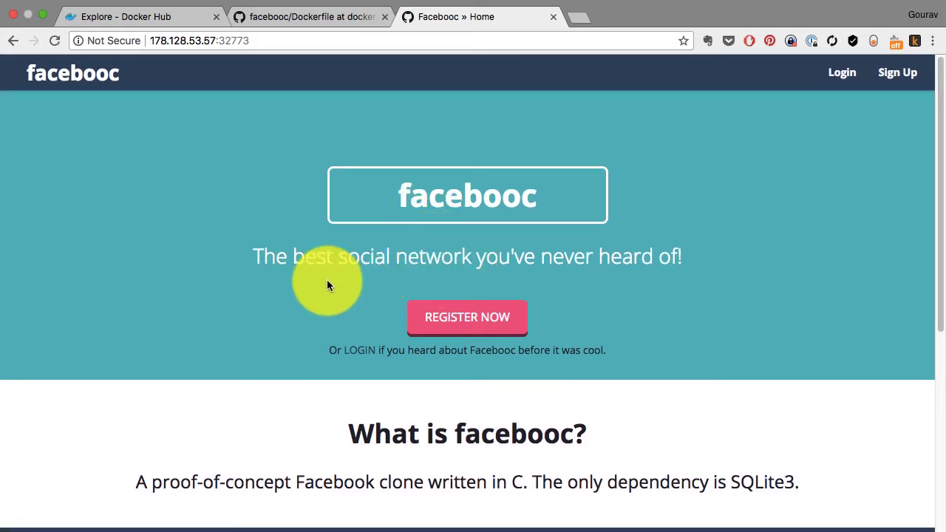